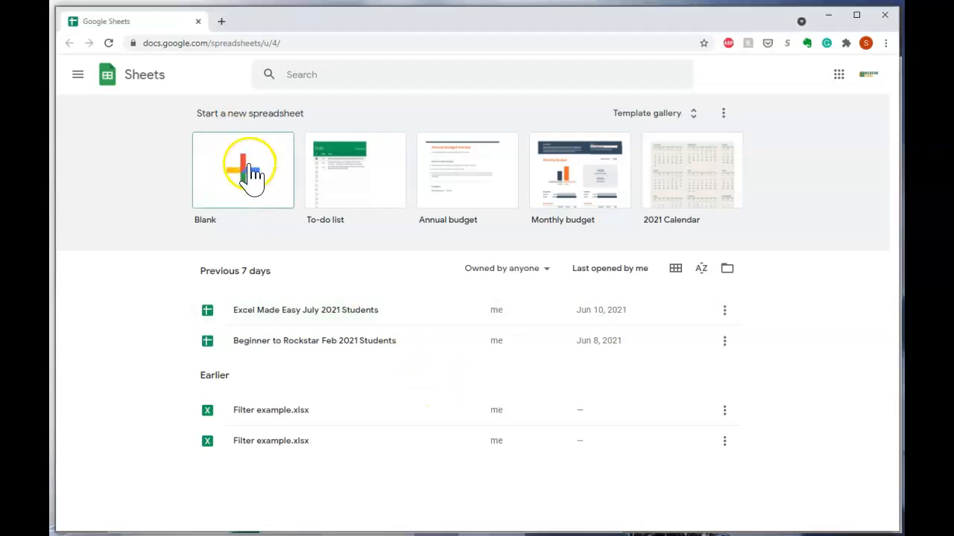
Create a new blank spreadsheet from the Sheets home page.
{"action": "left_click", "coordinate": [243, 170]}
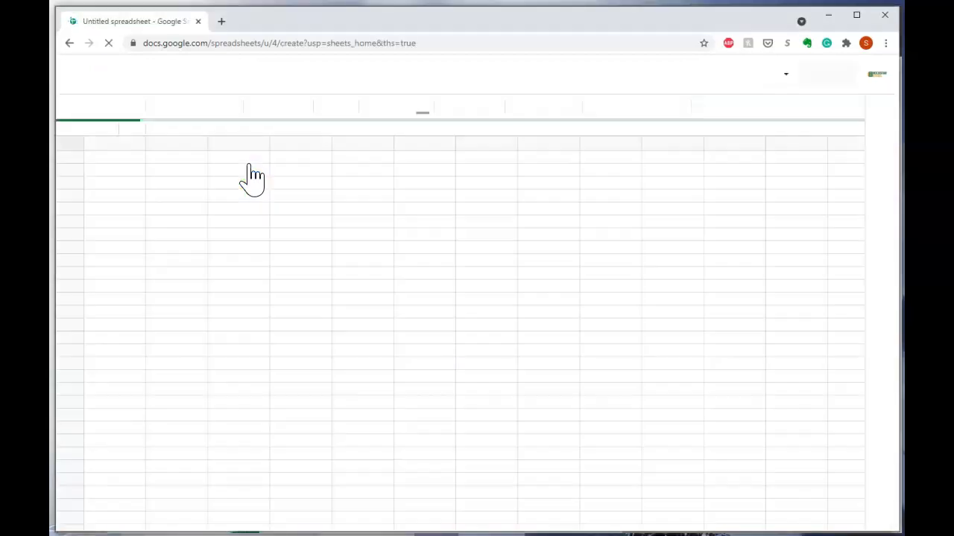
{"action": "left_click", "coordinate": [105, 84]}
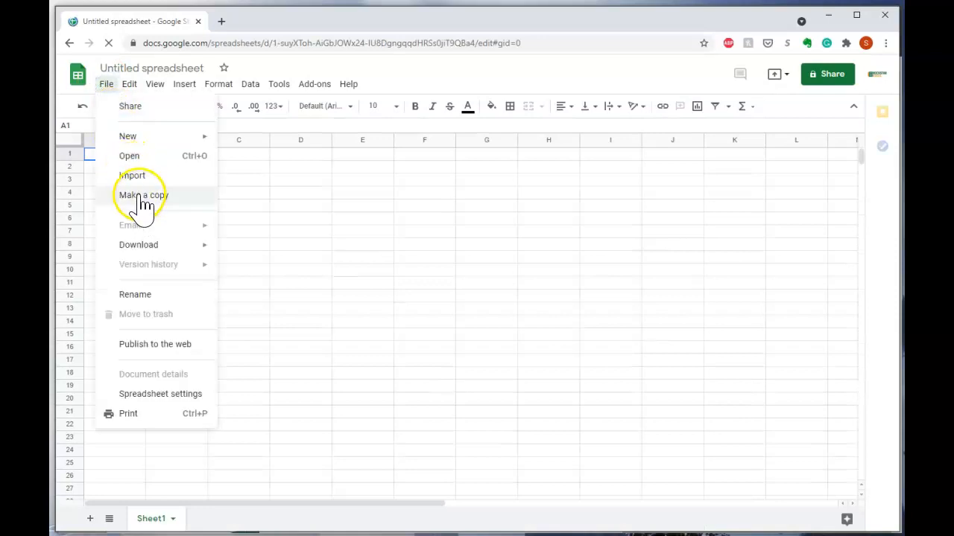
Upload Filter example.xlsx from the computer as the file to import.
{"action": "left_click", "coordinate": [132, 176]}
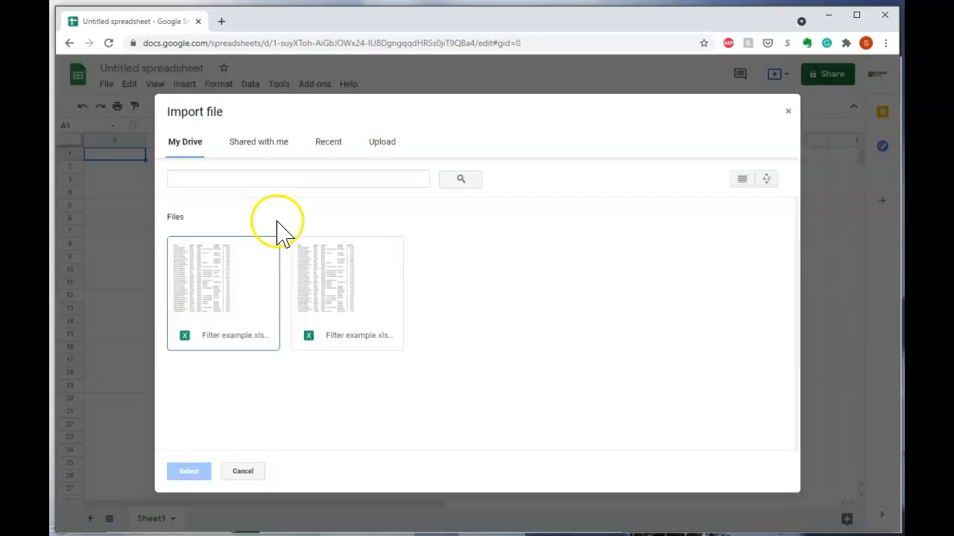
{"action": "left_click", "coordinate": [381, 141]}
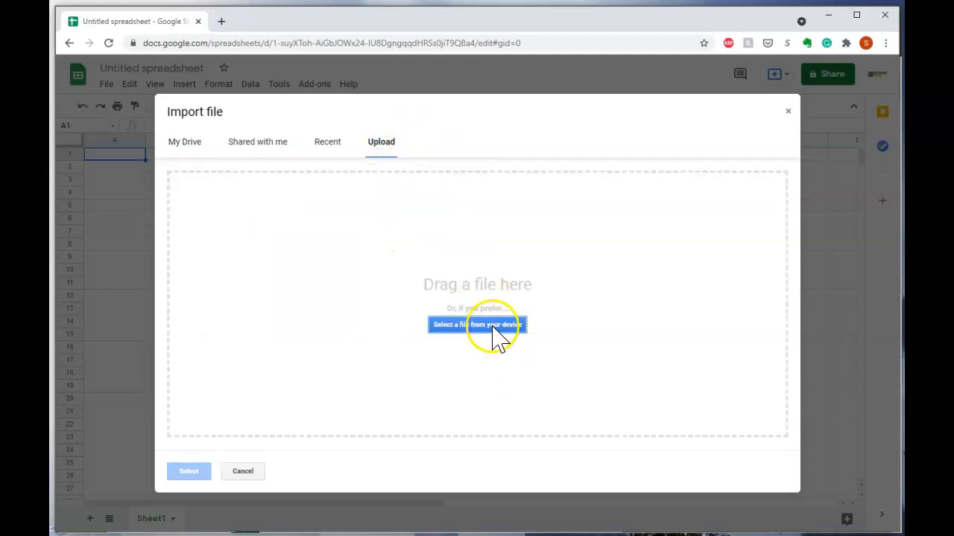
{"action": "left_click", "coordinate": [477, 325]}
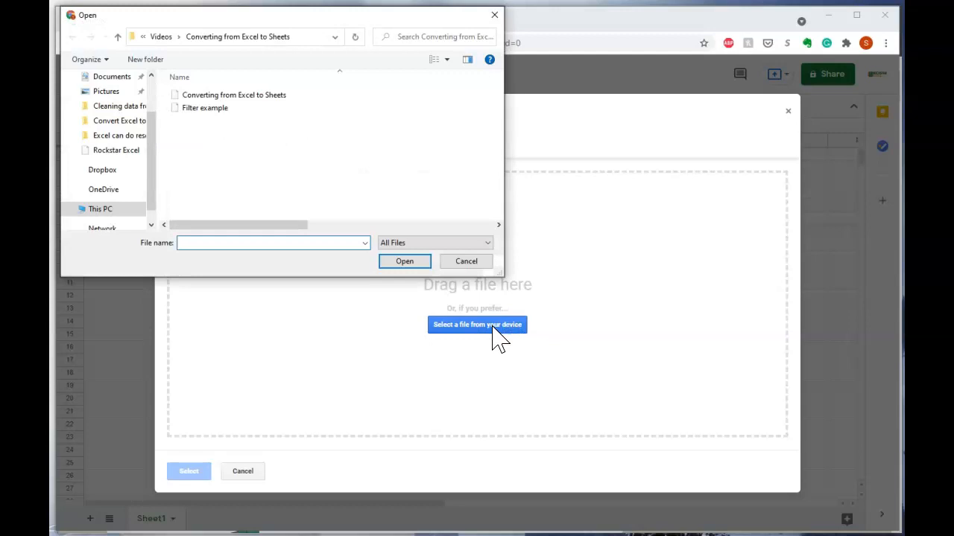
{"action": "left_click", "coordinate": [206, 108]}
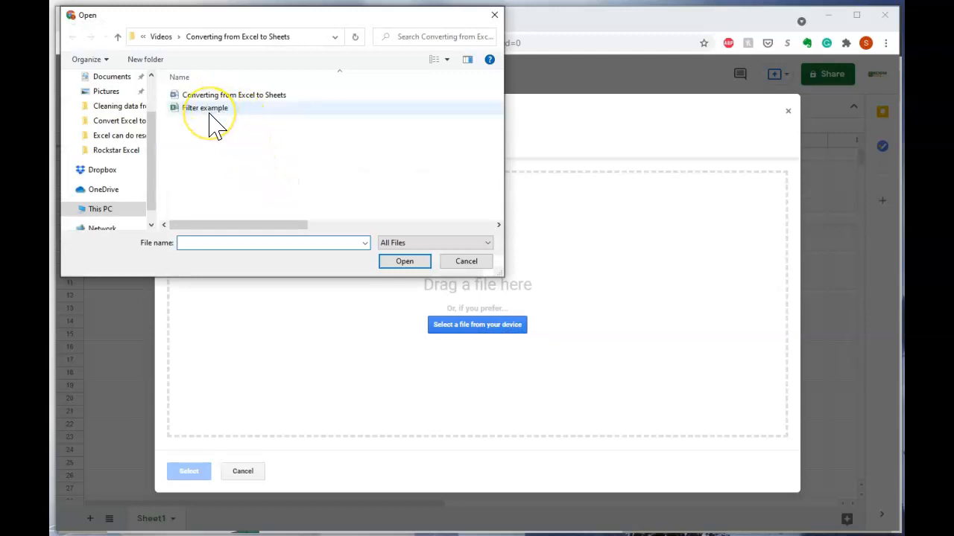
{"action": "mouse_move", "coordinate": [216, 119]}
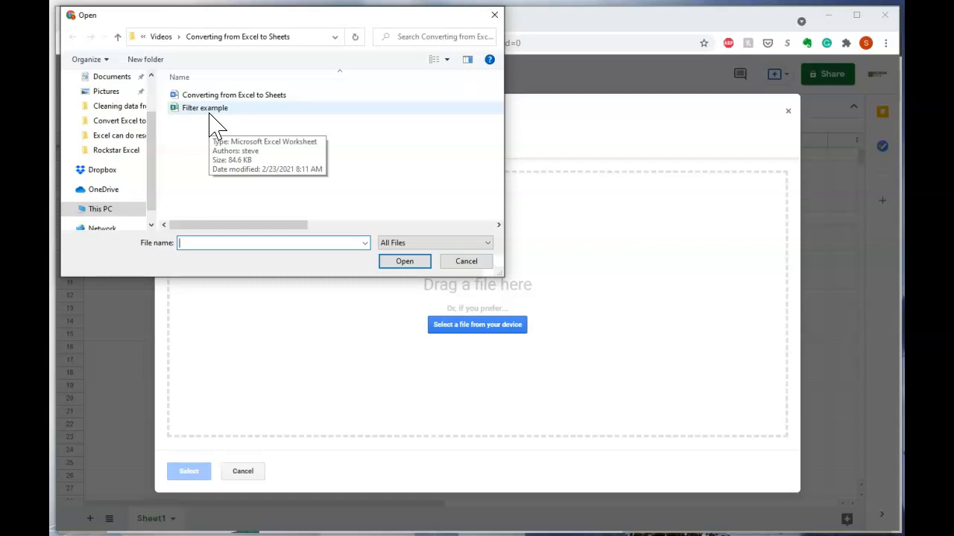
{"action": "double_click", "coordinate": [205, 107]}
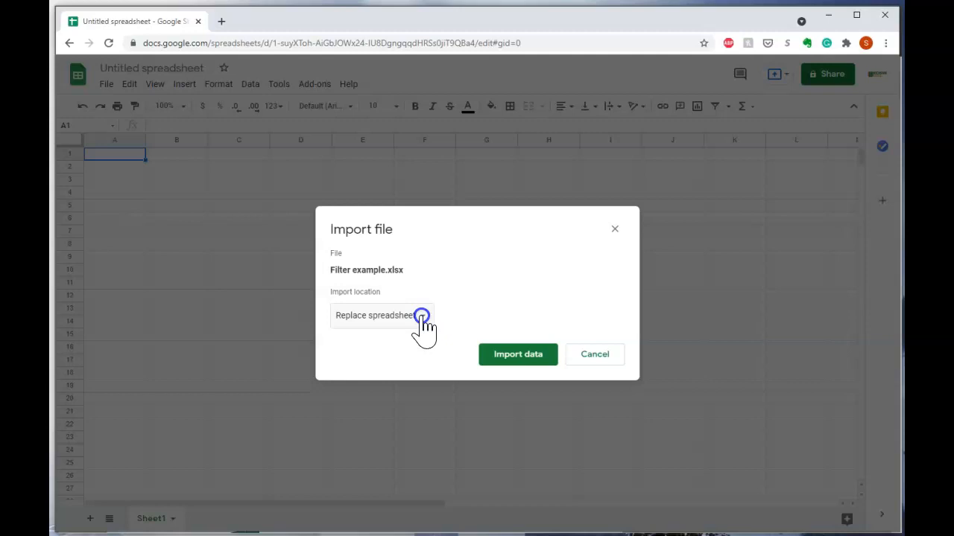
Import the file's data with the Replace spreadsheet location, filling the blank sheet.
{"action": "left_click", "coordinate": [382, 316]}
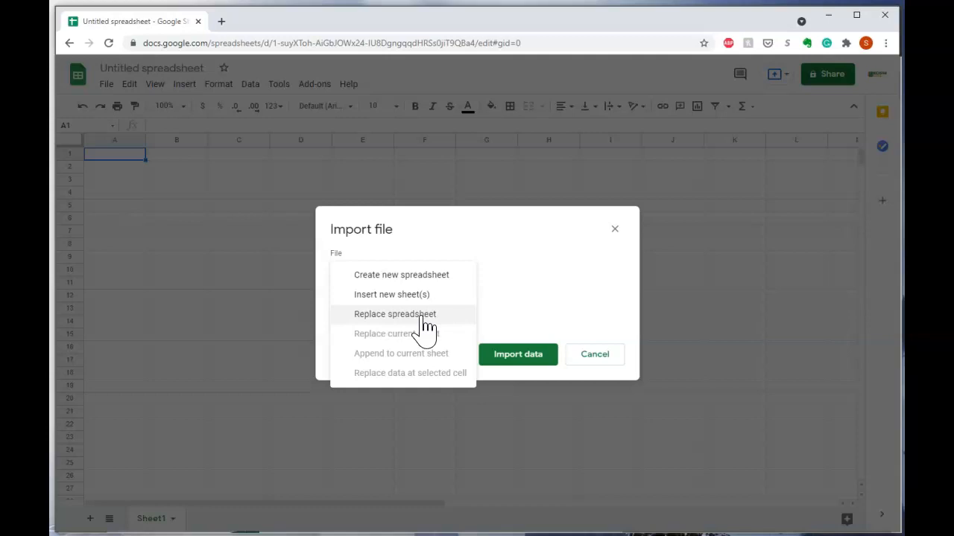
{"action": "left_click", "coordinate": [395, 313]}
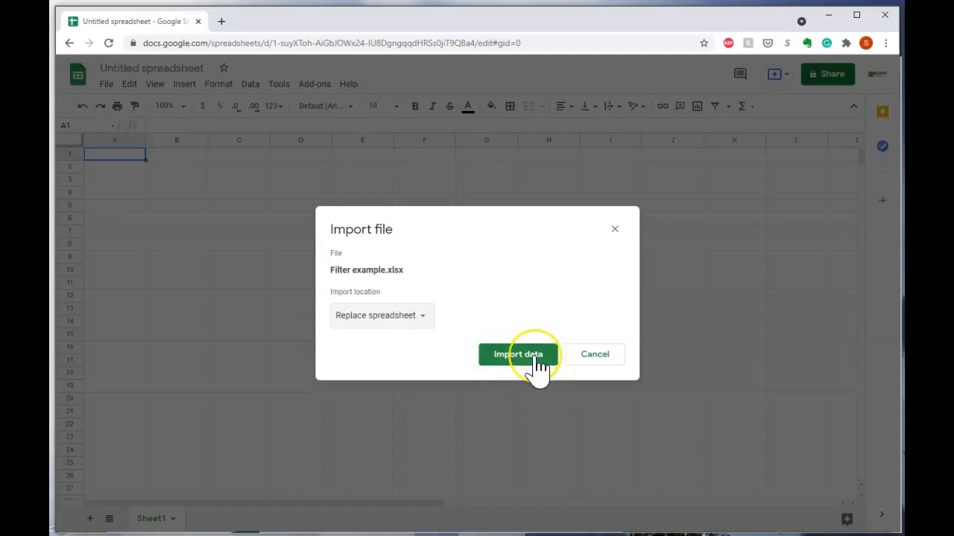
{"action": "left_click", "coordinate": [519, 354]}
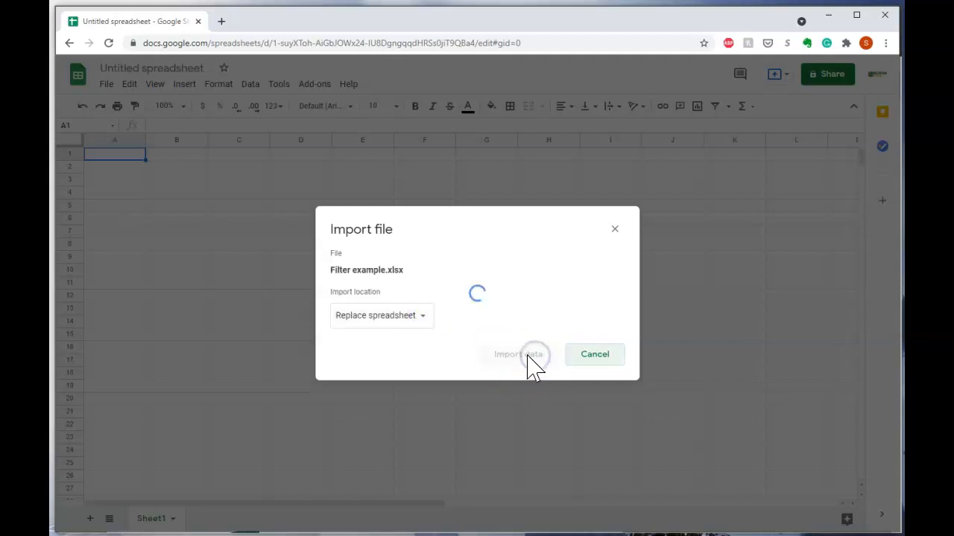
{"action": "left_click", "coordinate": [518, 354]}
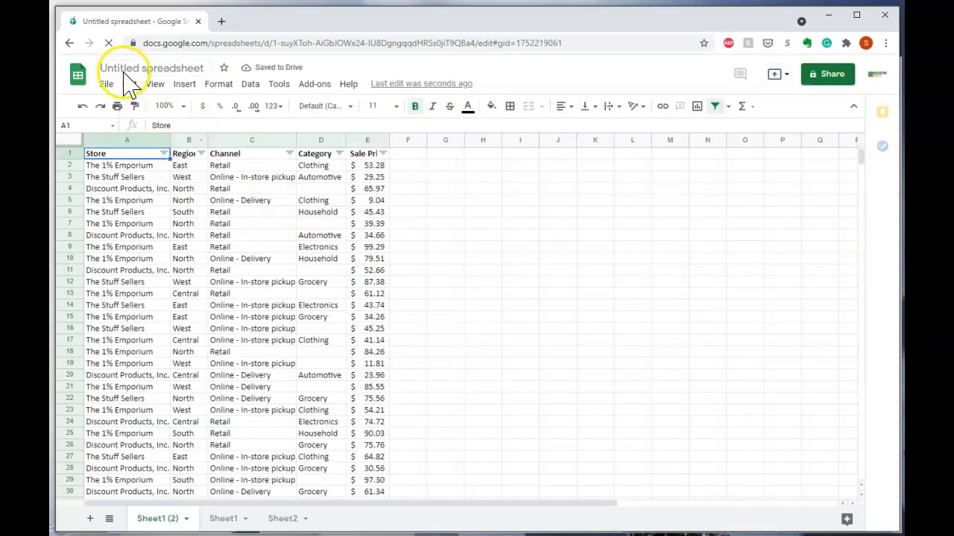
Rename the untitled spreadsheet to 'import example'.
{"action": "left_click", "coordinate": [152, 69]}
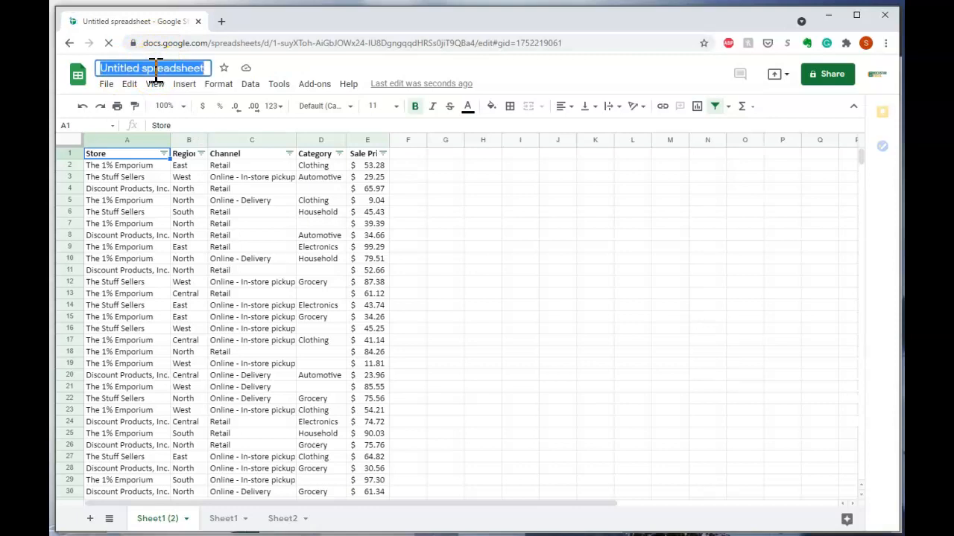
{"action": "type", "text": "import example"}
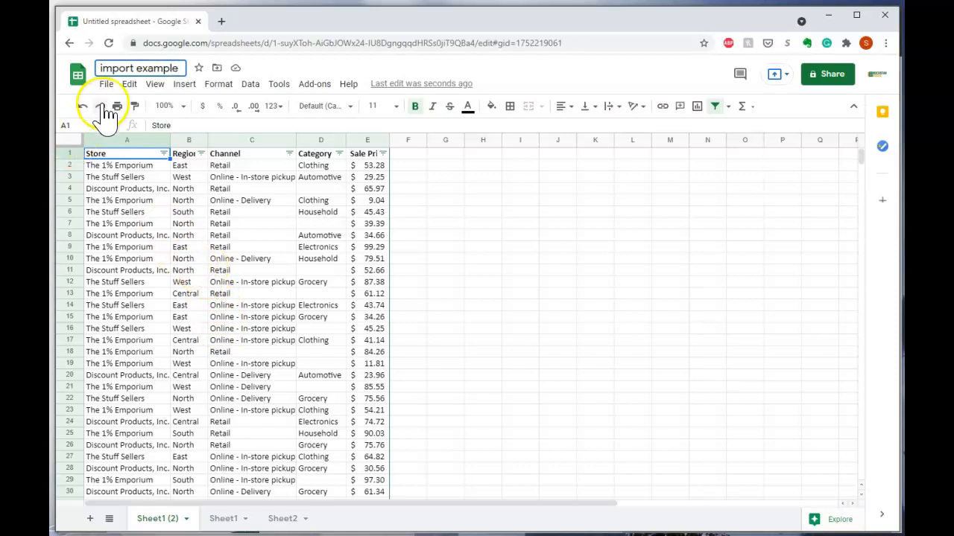
{"action": "left_click", "coordinate": [106, 83]}
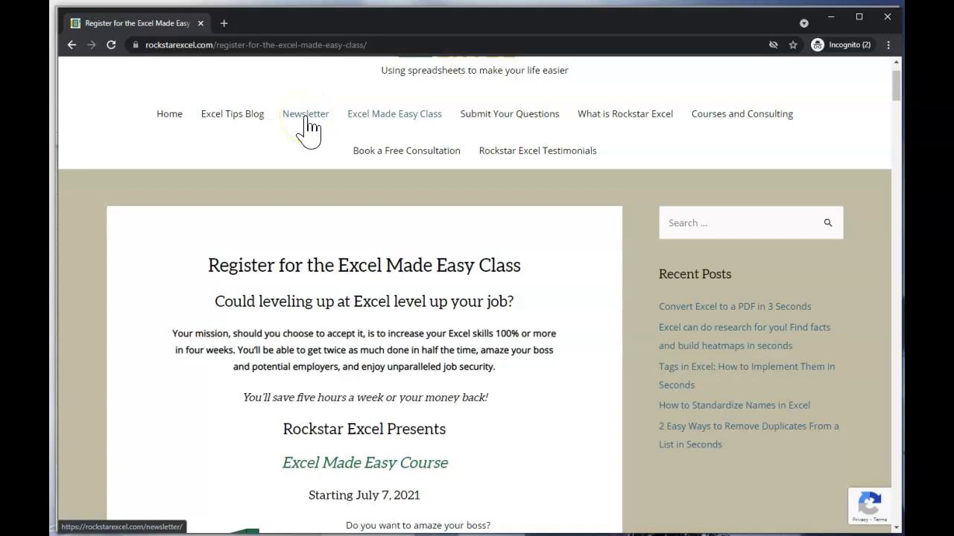
{"action": "mouse_move", "coordinate": [540, 113]}
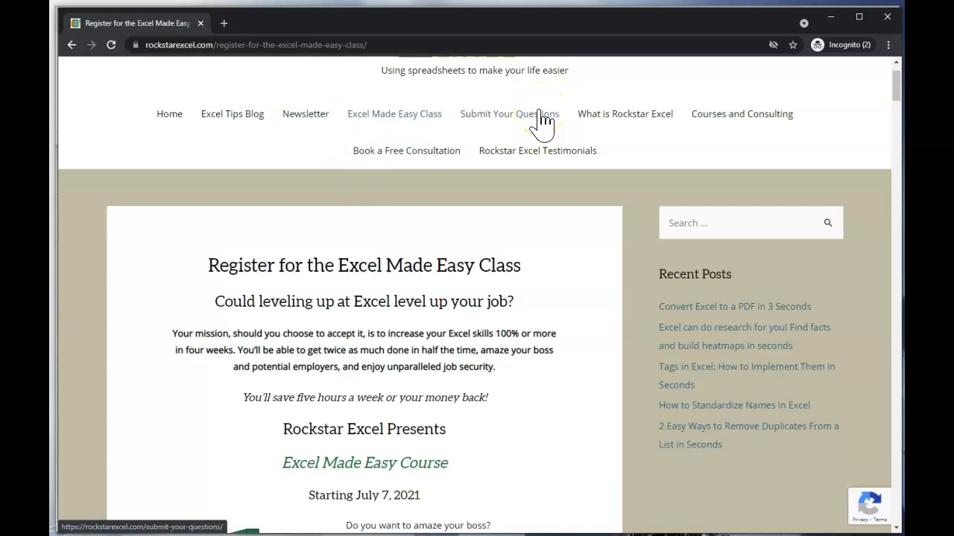
{"action": "mouse_move", "coordinate": [433, 156]}
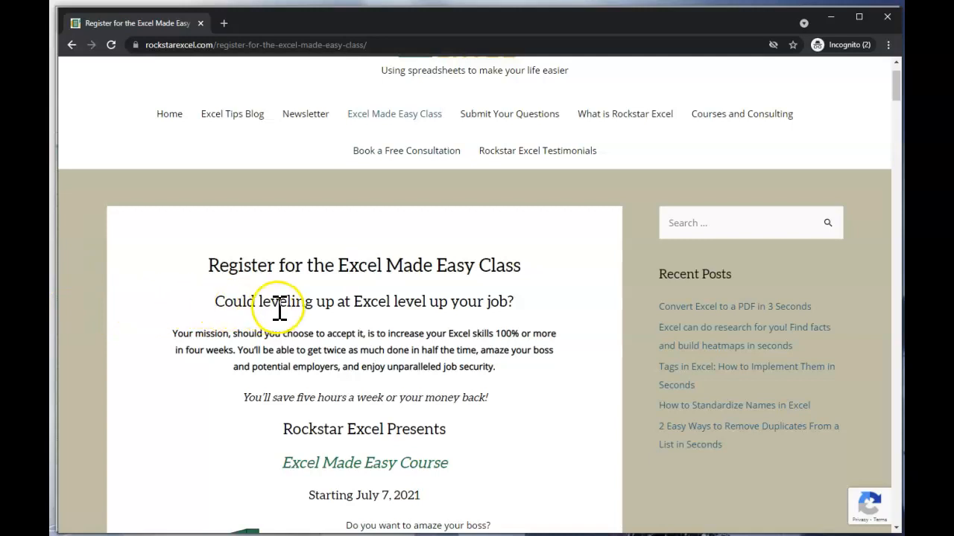
{"action": "mouse_move", "coordinate": [247, 420]}
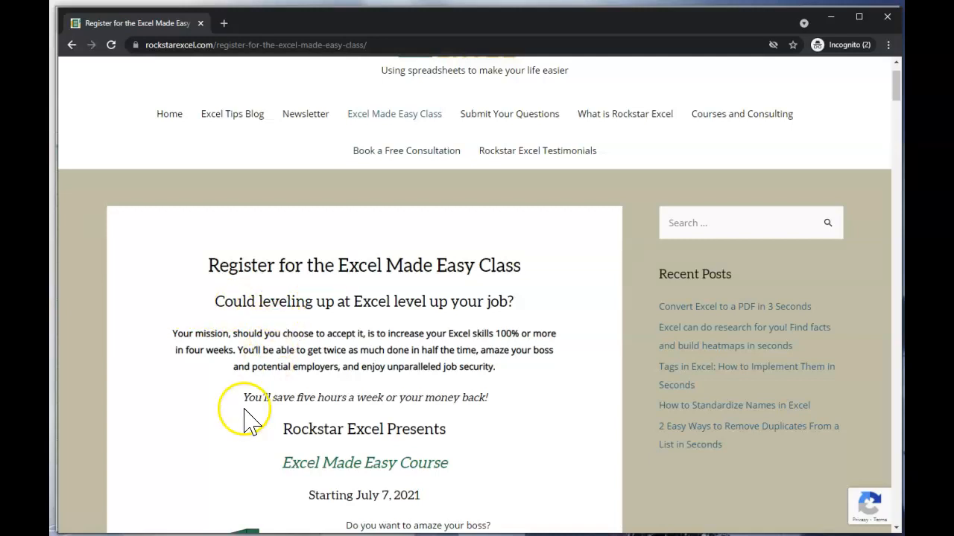